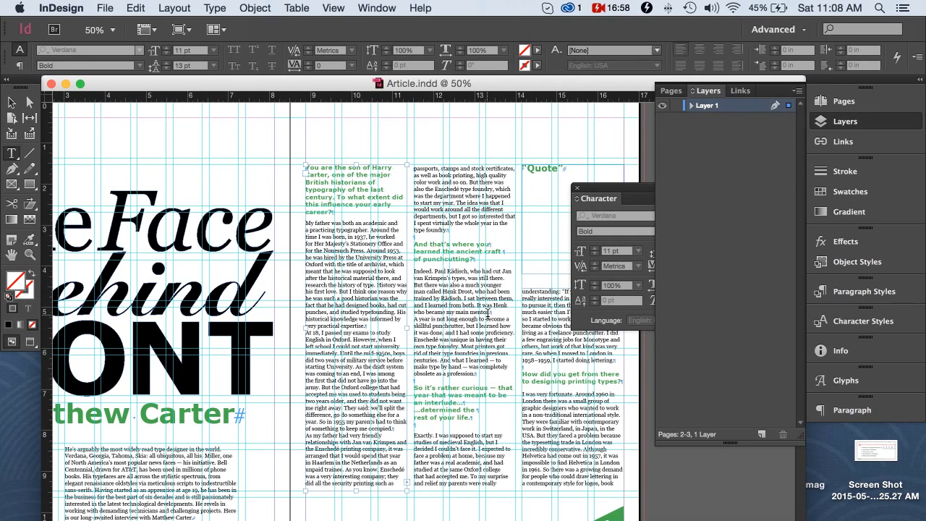
mouse_move(460, 379)
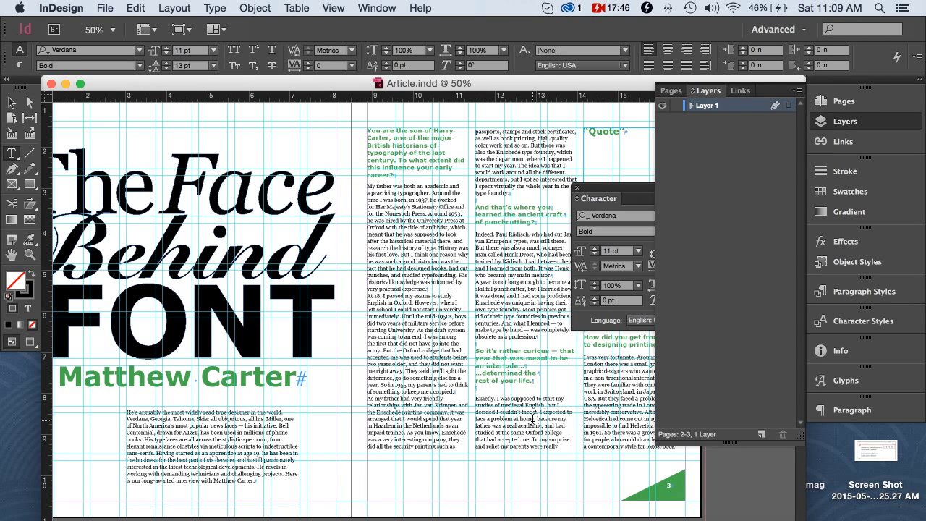
- Locate questions/header in the Paragraph Styles list and bring up its Paragraph Style Options
scroll("right", 3)
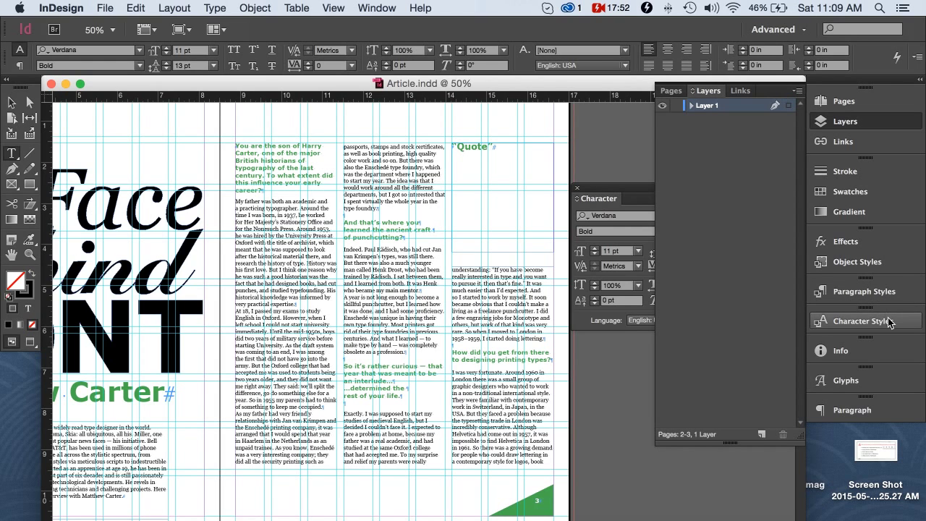
mouse_move(856, 327)
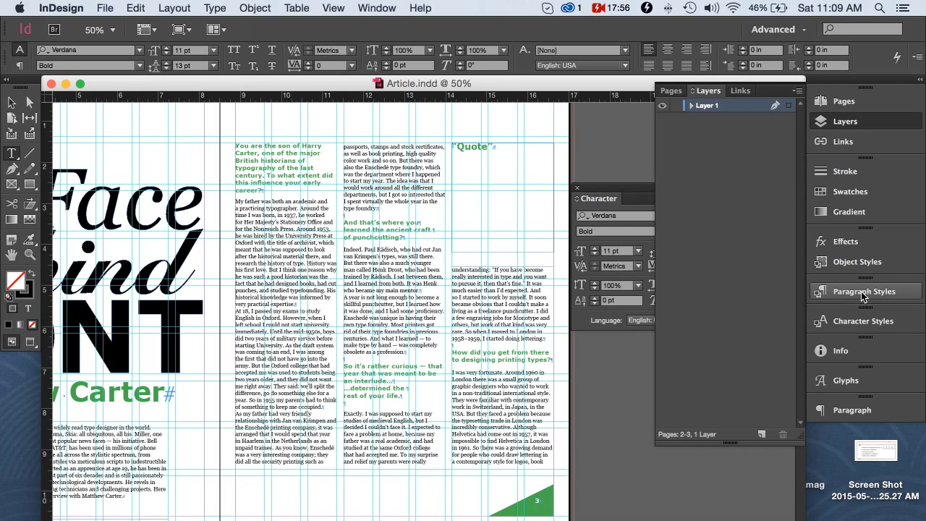
left_click(862, 291)
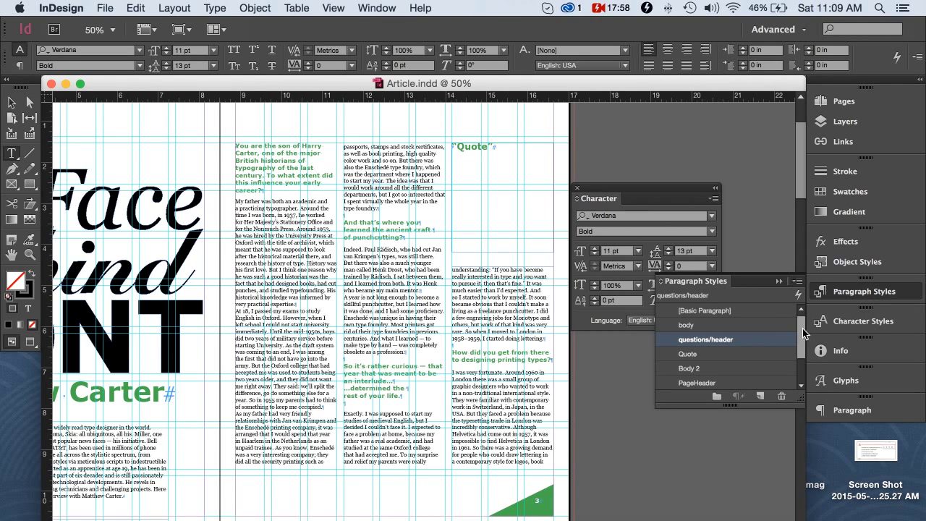
scroll("down", 3)
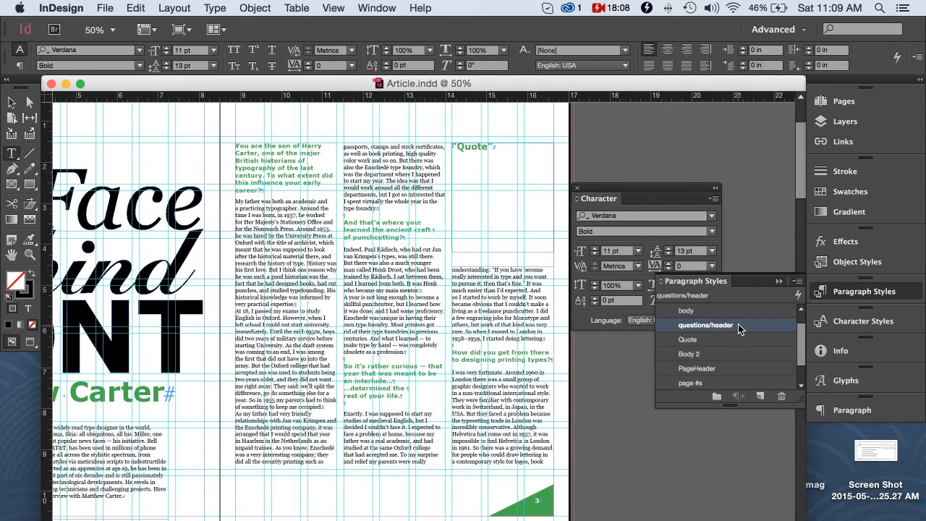
double_click(705, 325)
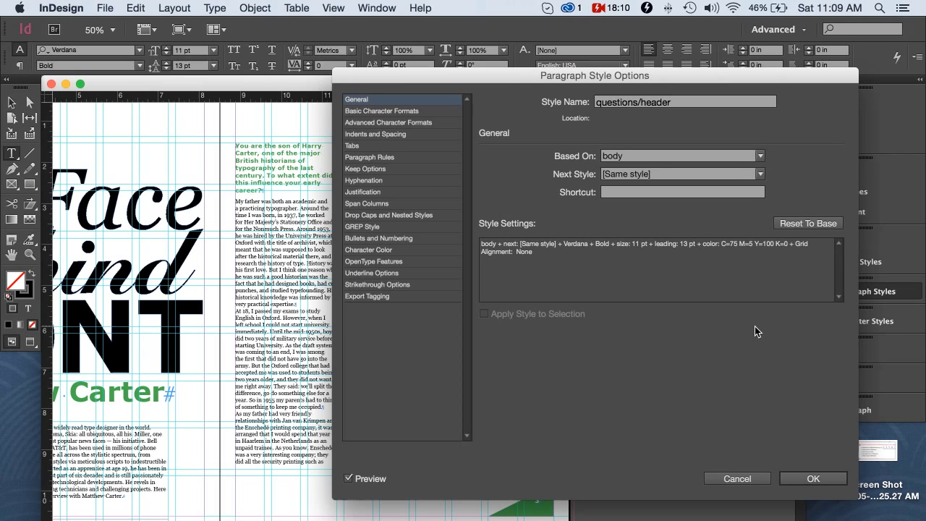
- Move the dialog aside and set Basic Character Formats size to 36 pt
left_click_drag(594, 75, 711, 79)
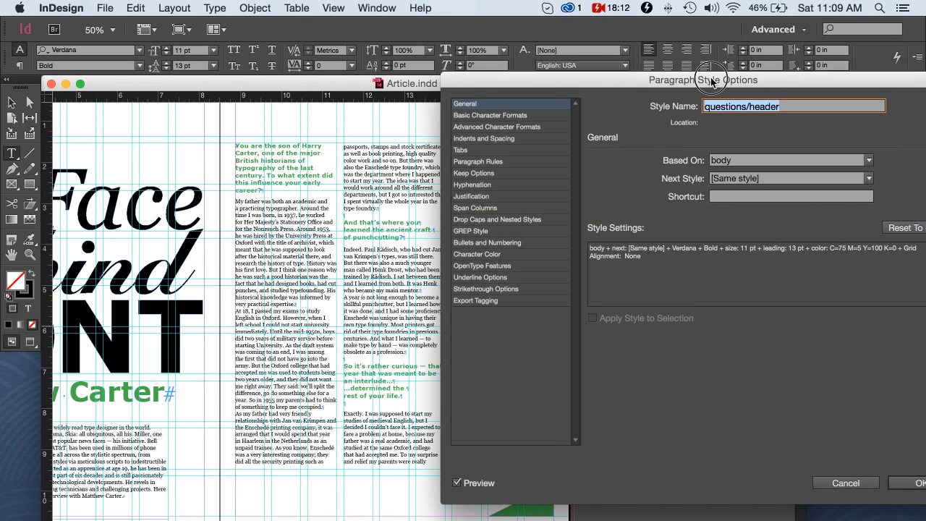
left_click(489, 116)
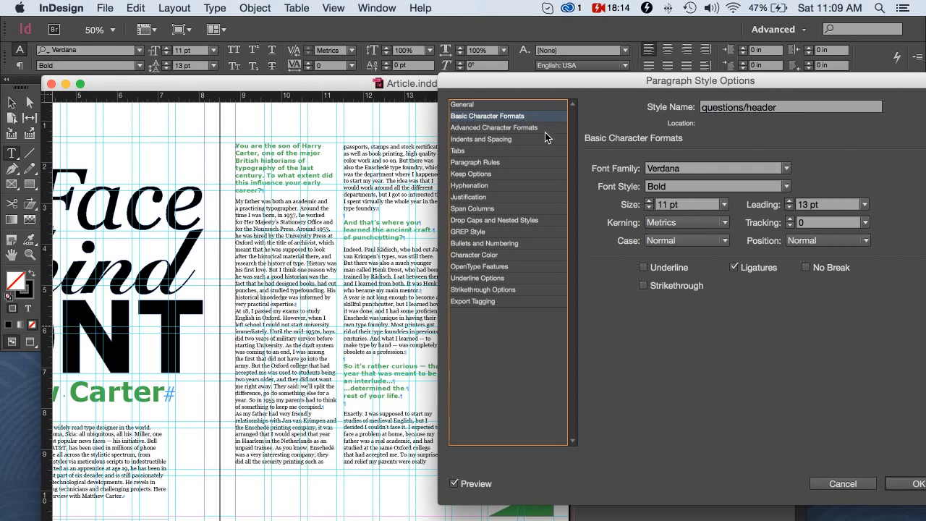
left_click(723, 204)
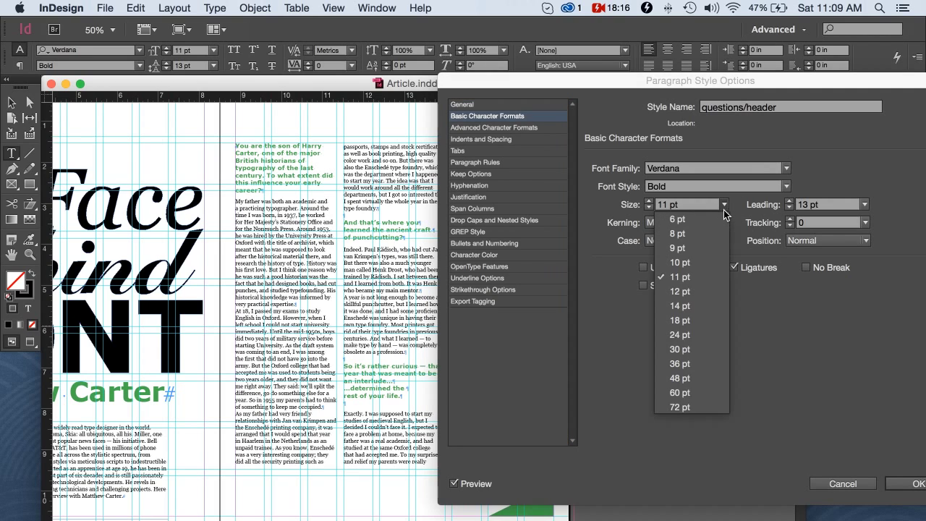
mouse_move(679, 363)
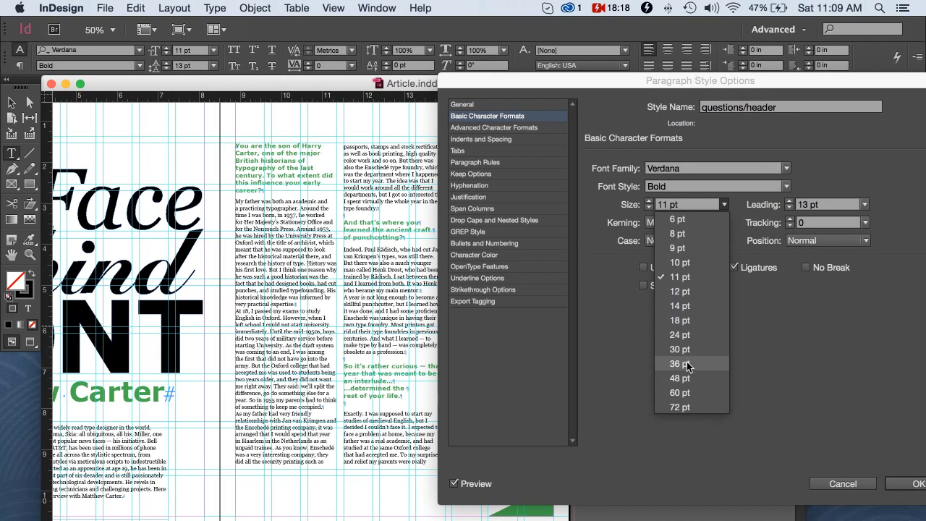
mouse_move(700, 392)
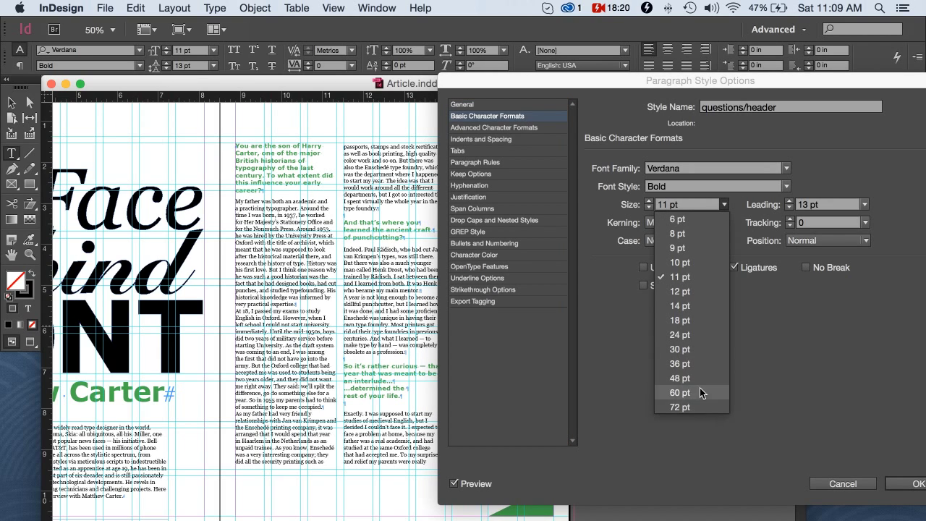
left_click(679, 363)
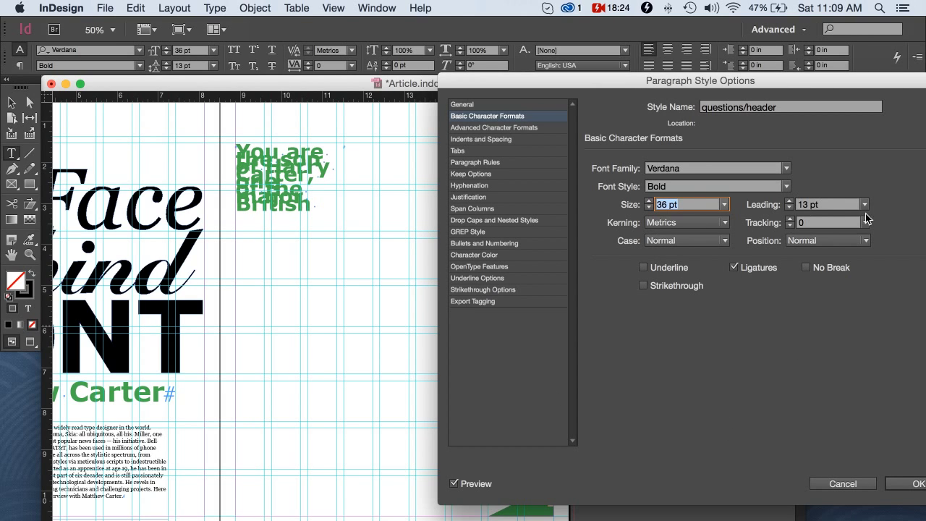
- Try 48 pt leading, then settle on 18 pt size with 18 pt leading
left_click(865, 204)
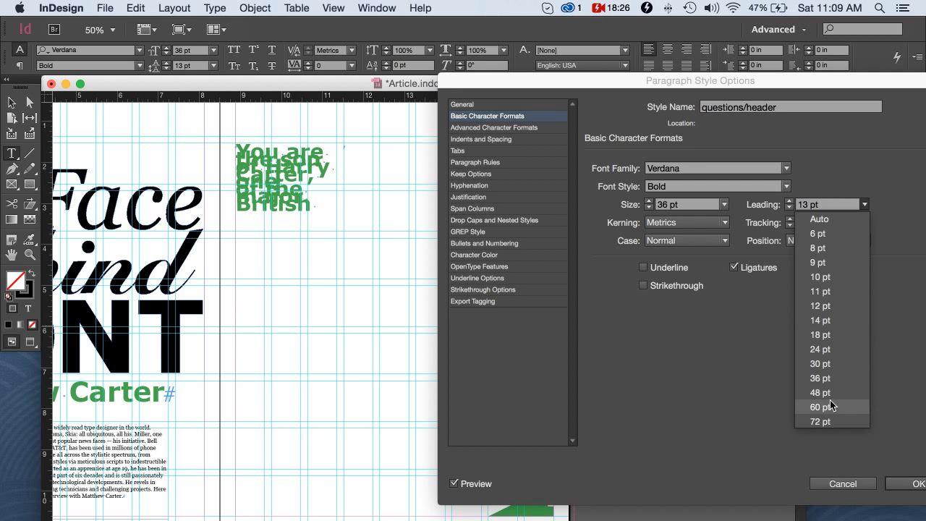
left_click(819, 392)
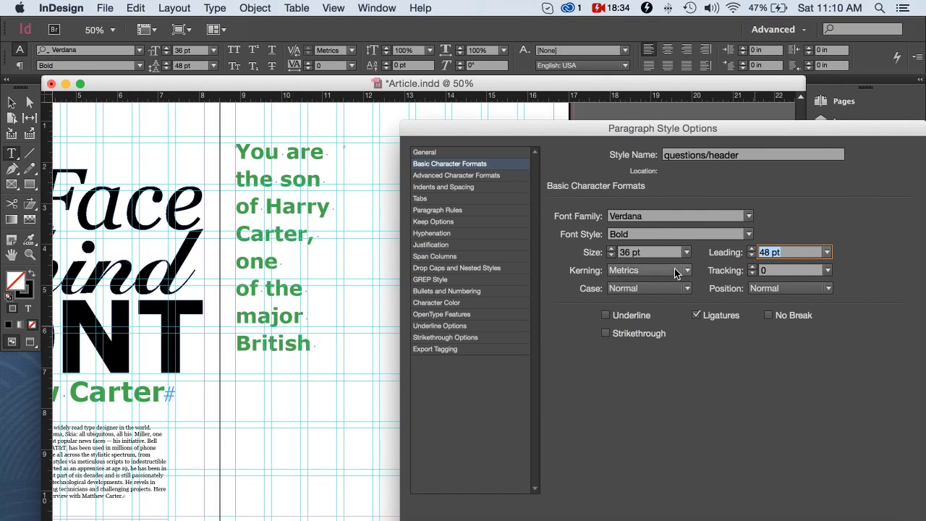
left_click(686, 252)
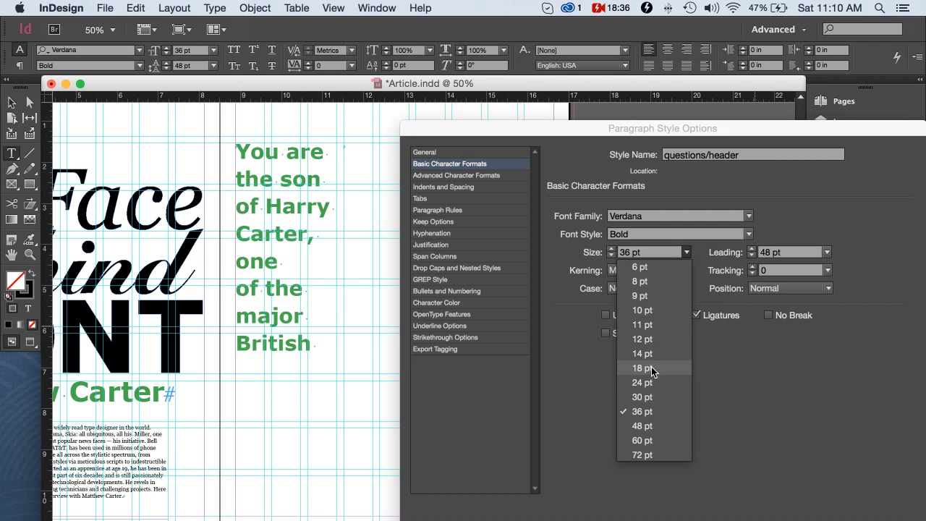
left_click(638, 368)
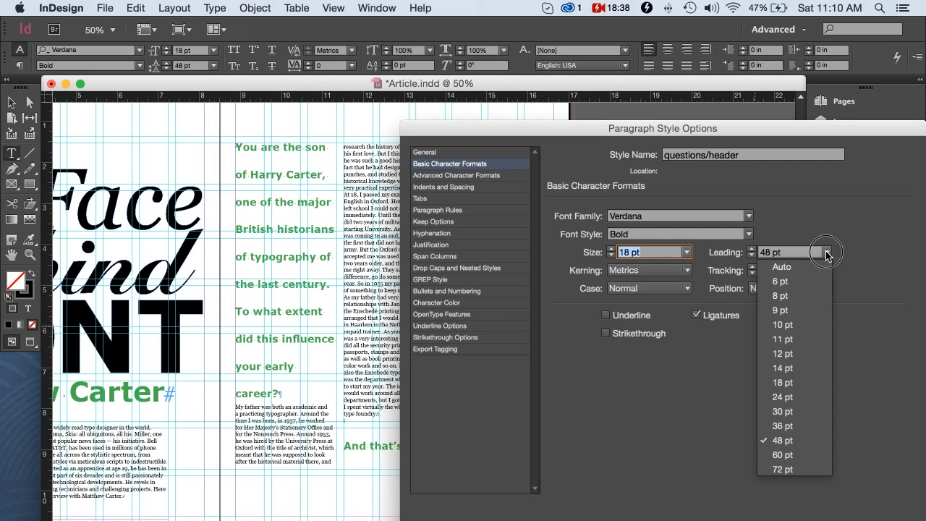
left_click(781, 382)
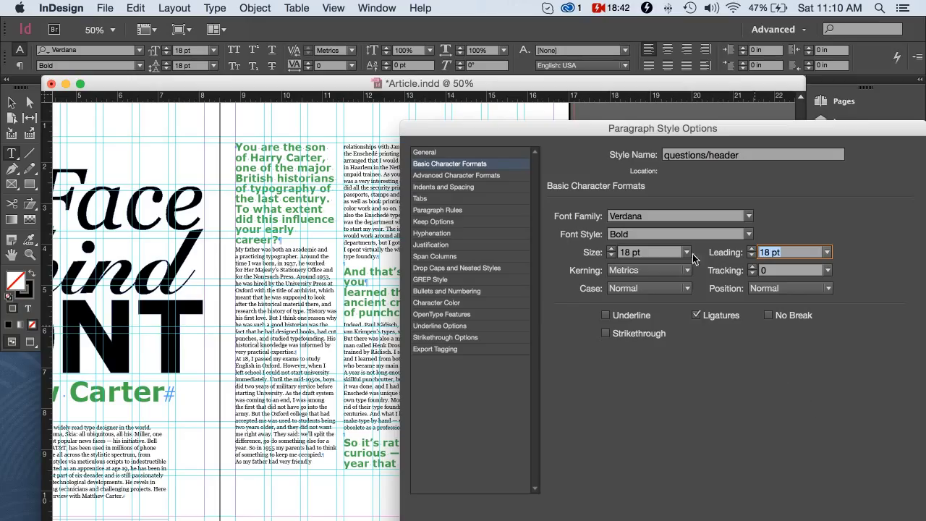
mouse_move(729, 347)
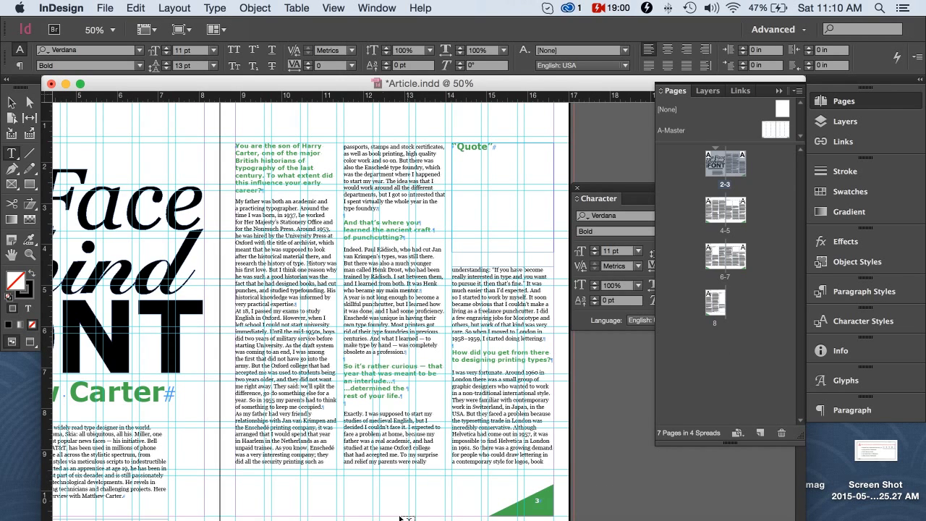
- Scroll down through the article to review the smaller green headings on the next spread
scroll("down", 3)
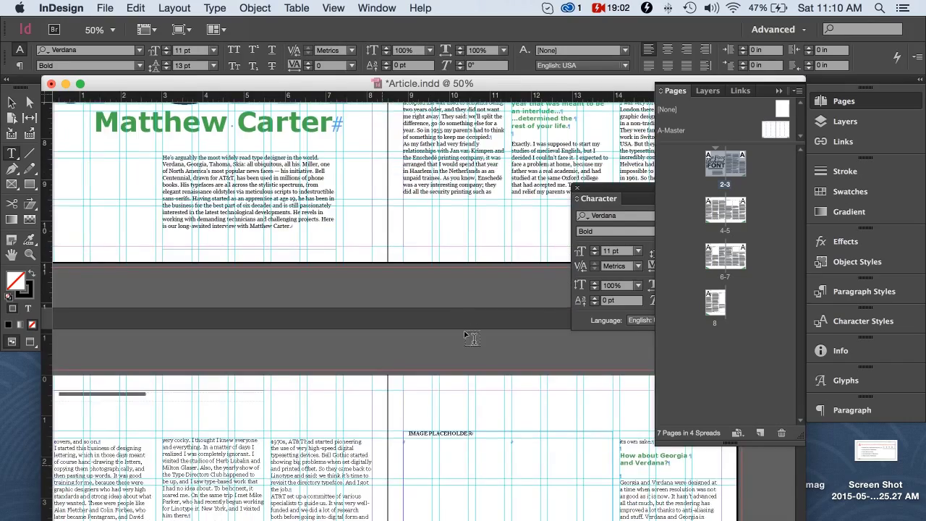
scroll("down", 3)
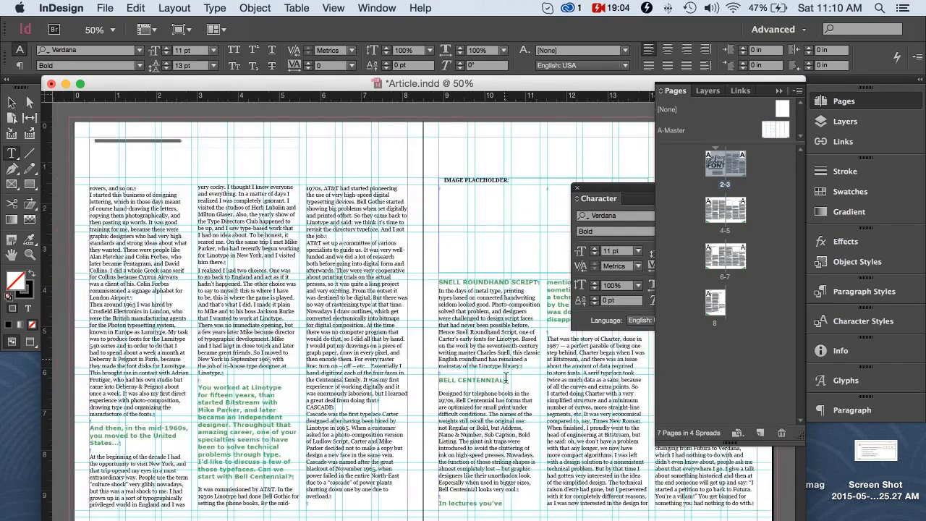
scroll("down", 3)
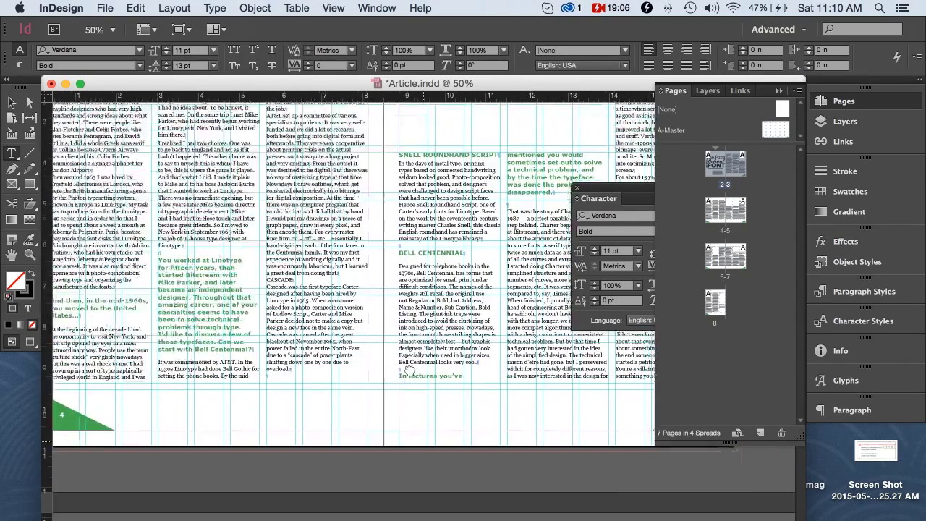
scroll("down", 3)
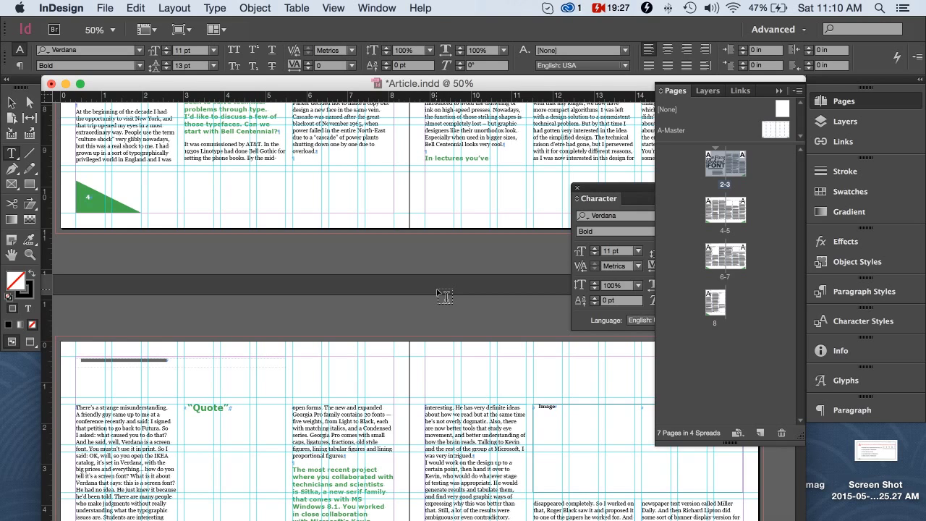
mouse_move(490, 347)
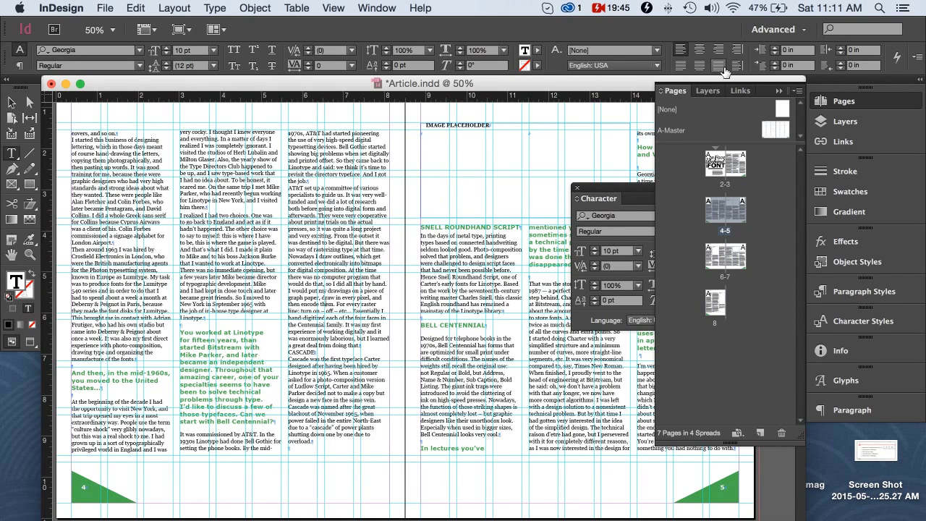
mouse_move(723, 65)
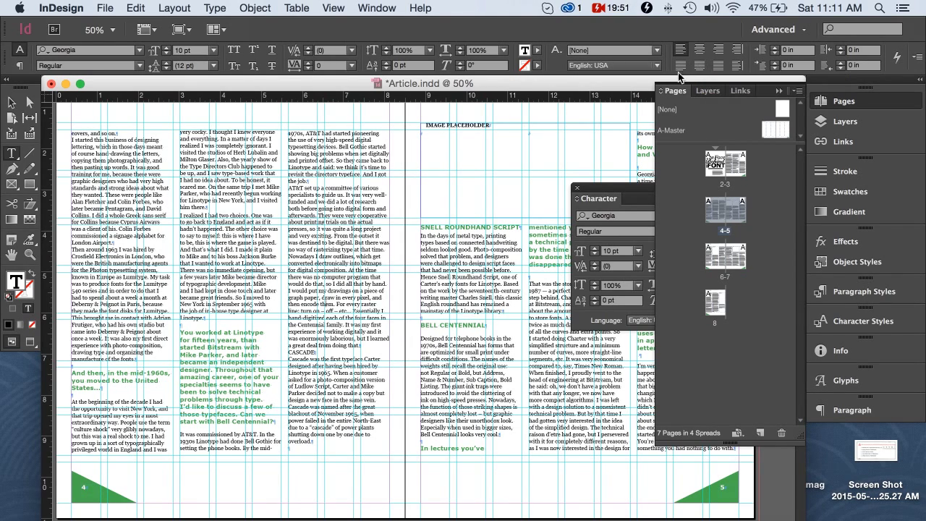
mouse_move(718, 65)
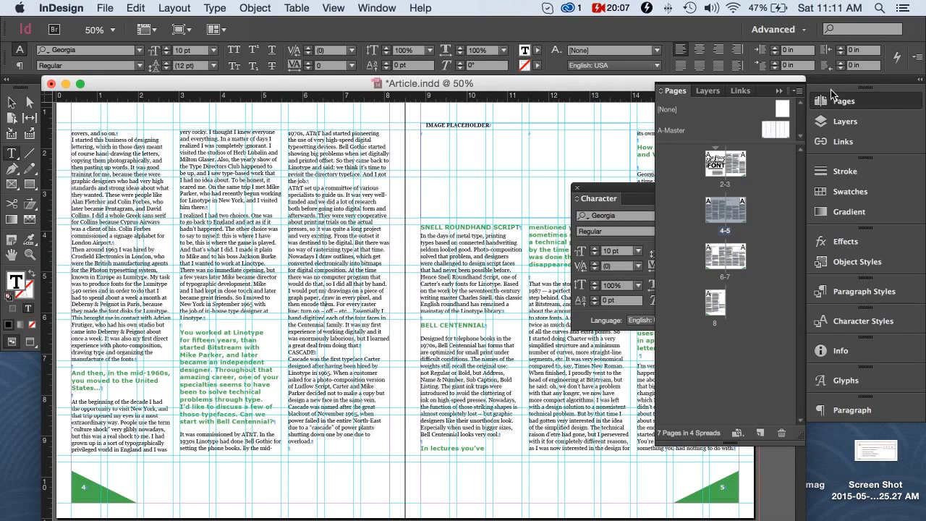
mouse_move(856, 262)
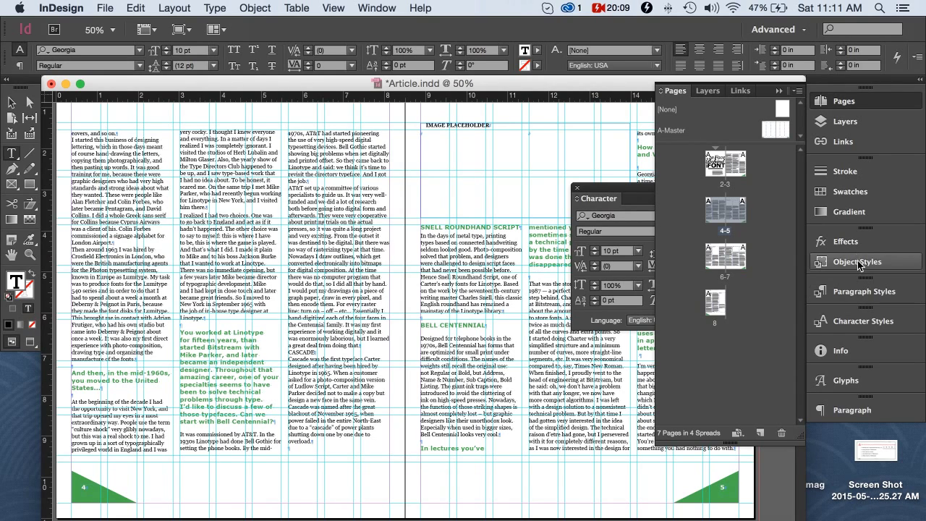
mouse_move(880, 246)
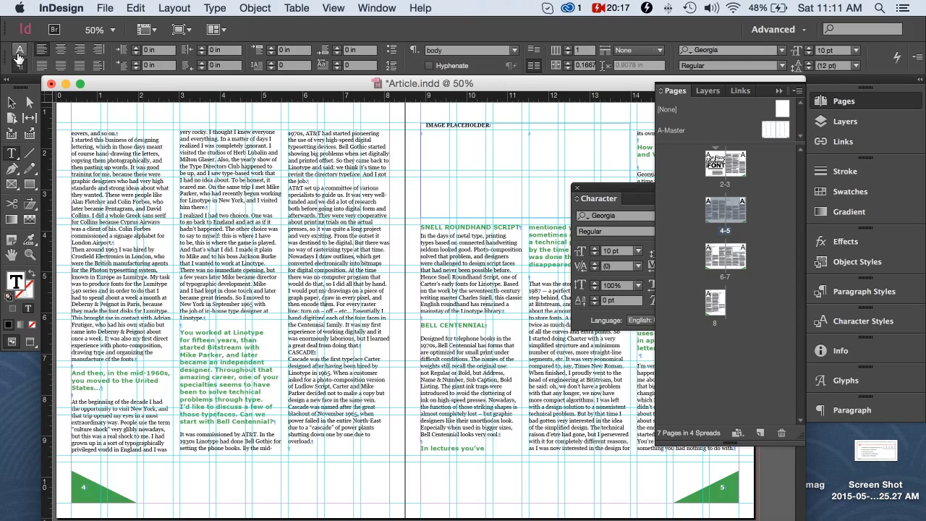
- Switch the Control panel to character formatting controls for the Georgia Regular body text
left_click(20, 49)
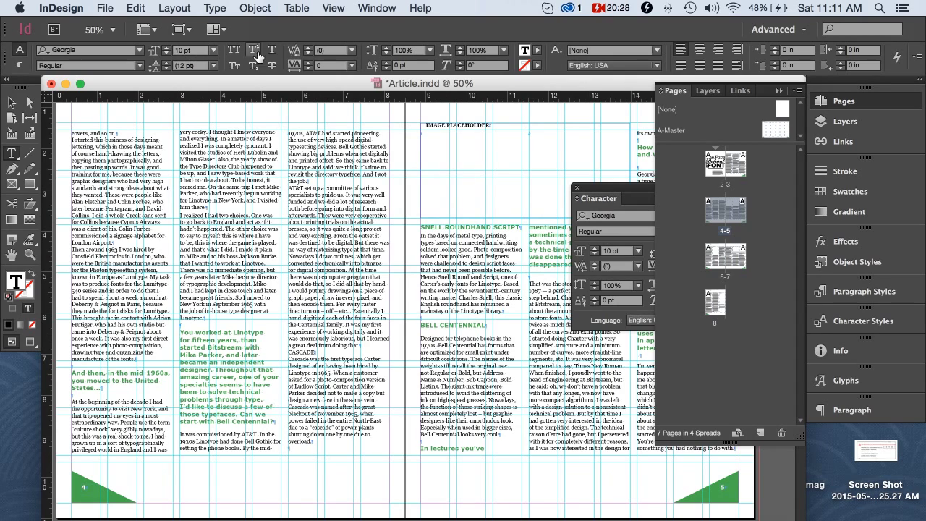
mouse_move(252, 49)
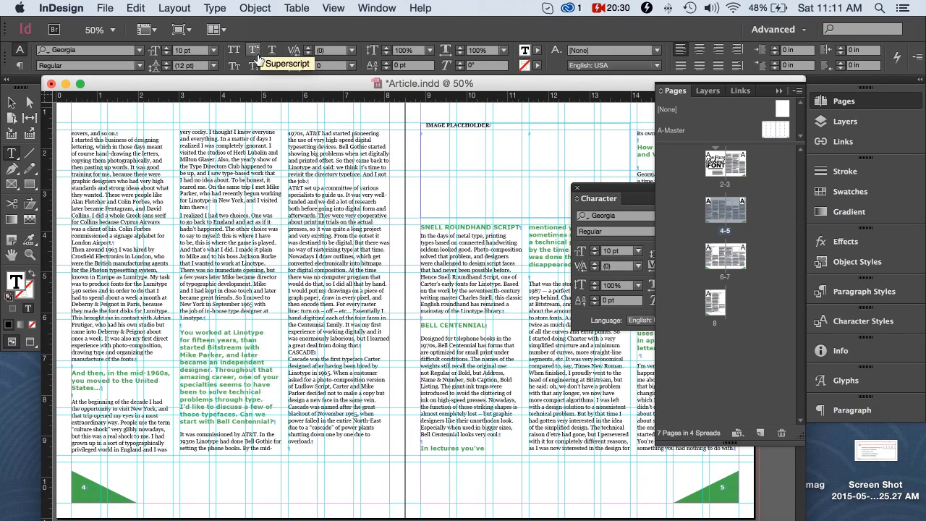
mouse_move(235, 65)
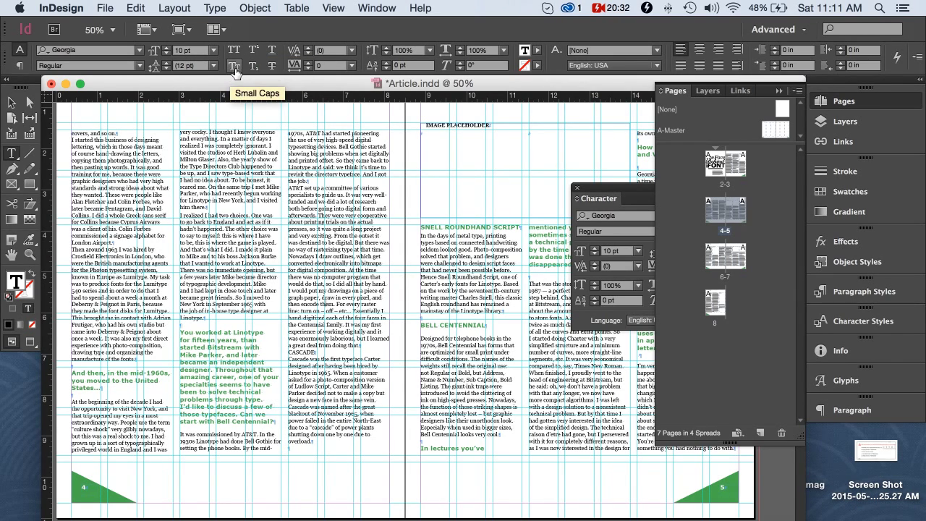